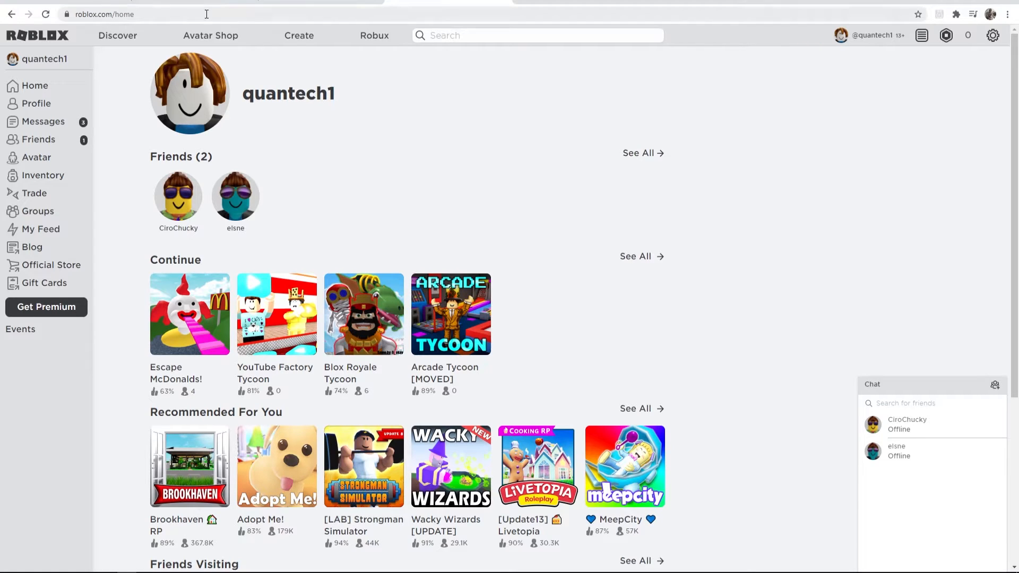
mouse_move(263, 173)
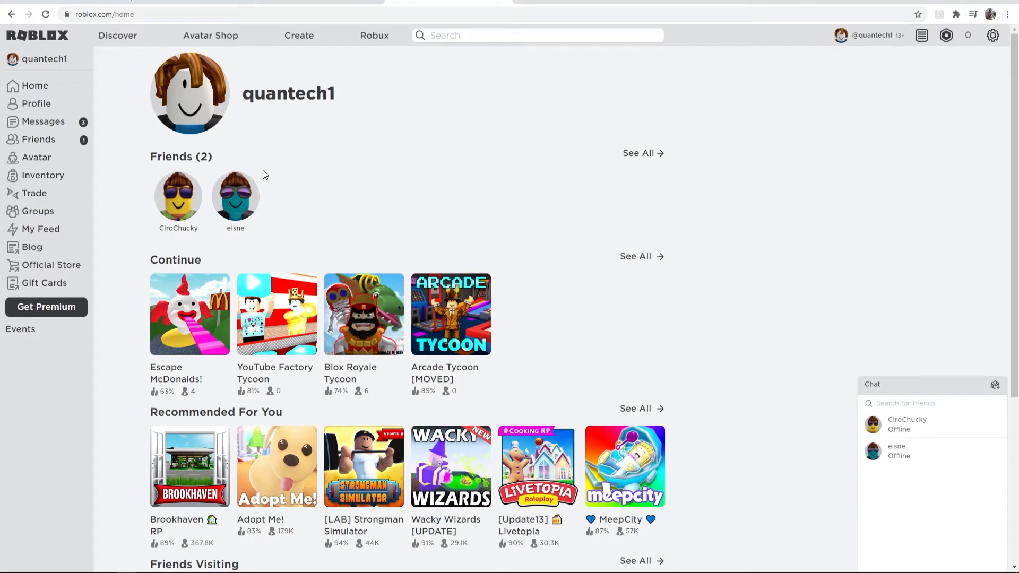
mouse_move(967, 72)
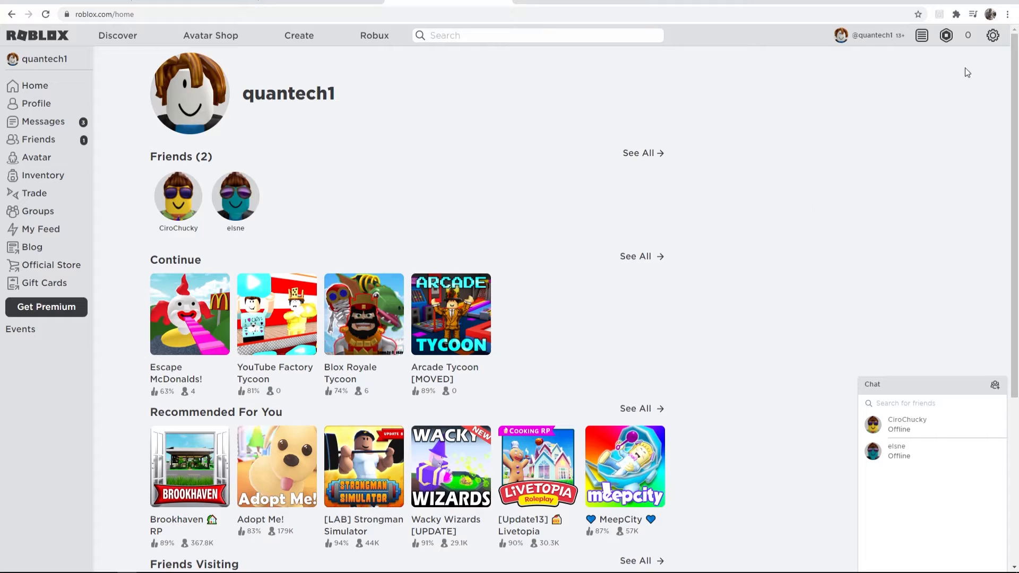
mouse_move(993, 36)
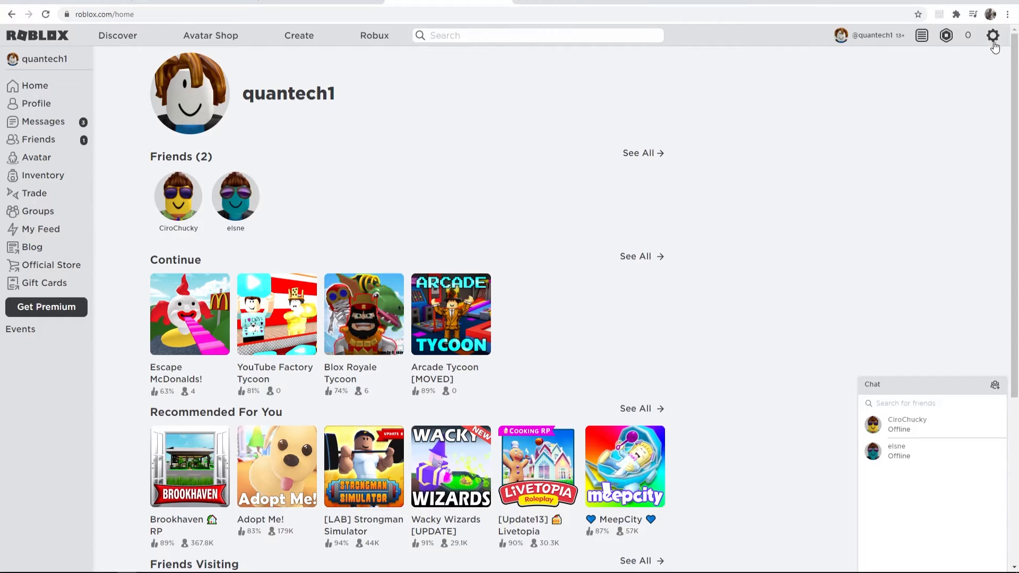
Show the account options menu from the gear icon on the Roblox home page
click(992, 35)
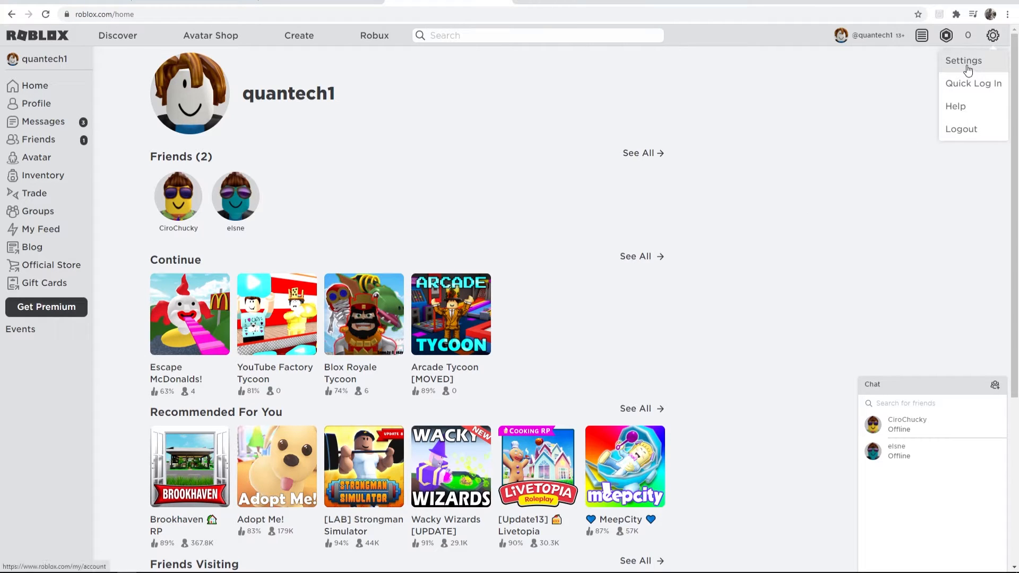
Go to My Settings and scroll the Account Info page down to Social Networks
click(962, 60)
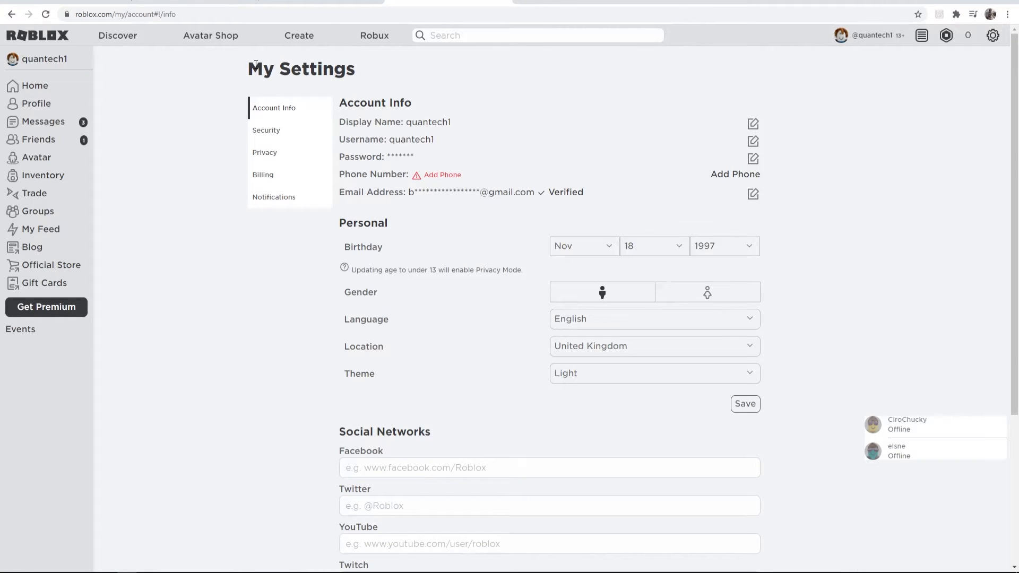
click(873, 428)
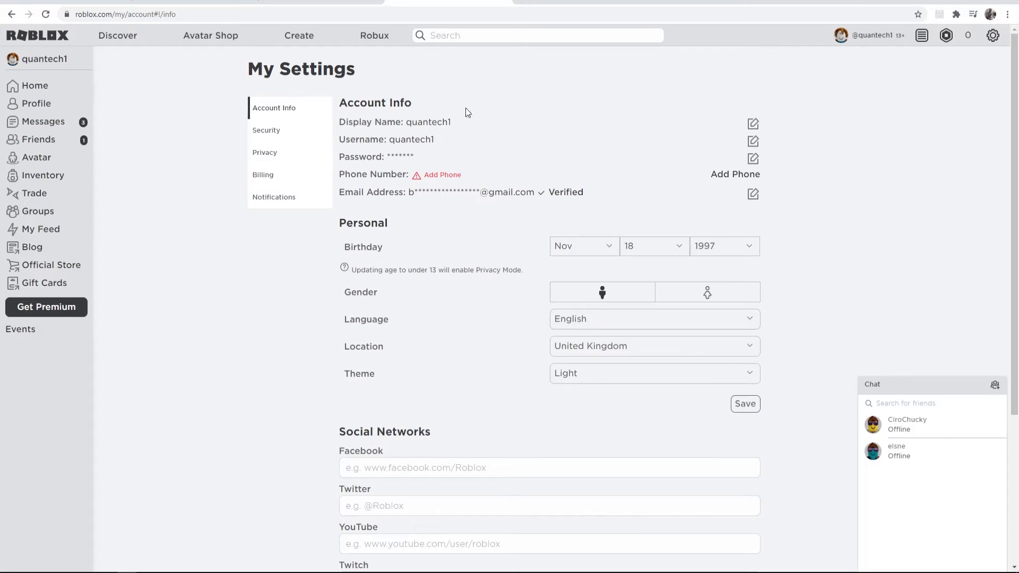
scroll(down, 3)
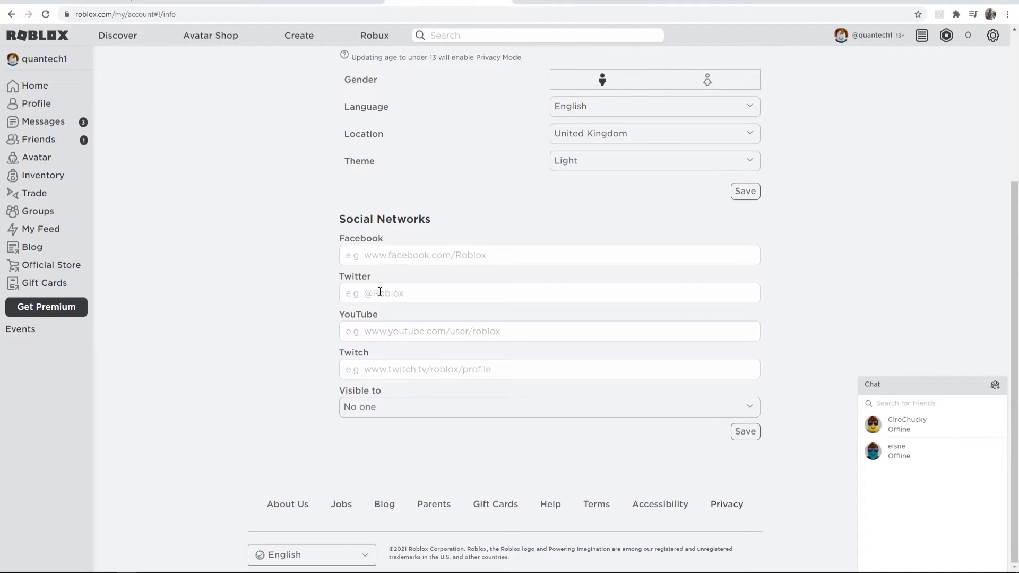
mouse_move(357, 288)
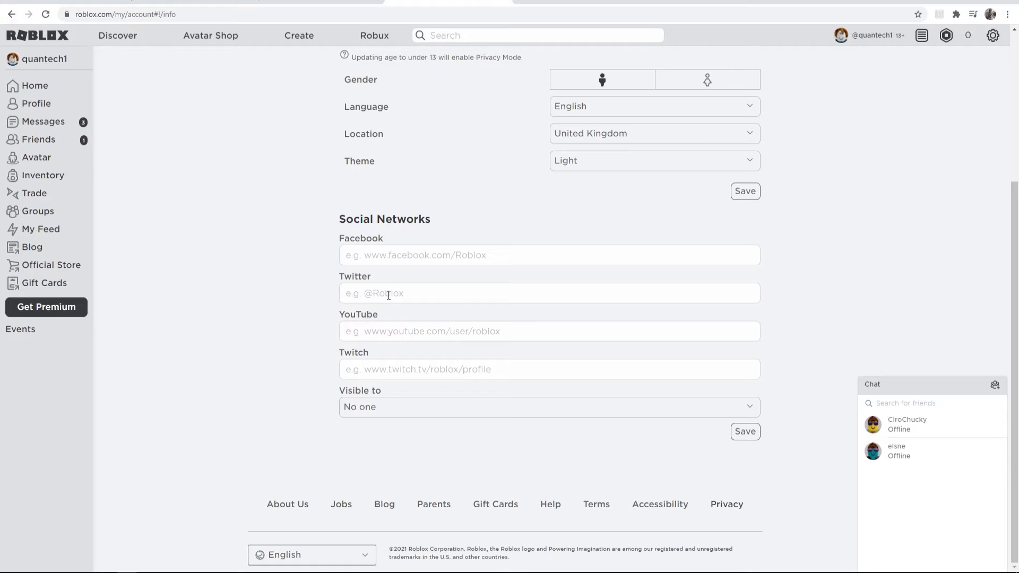
click(549, 293)
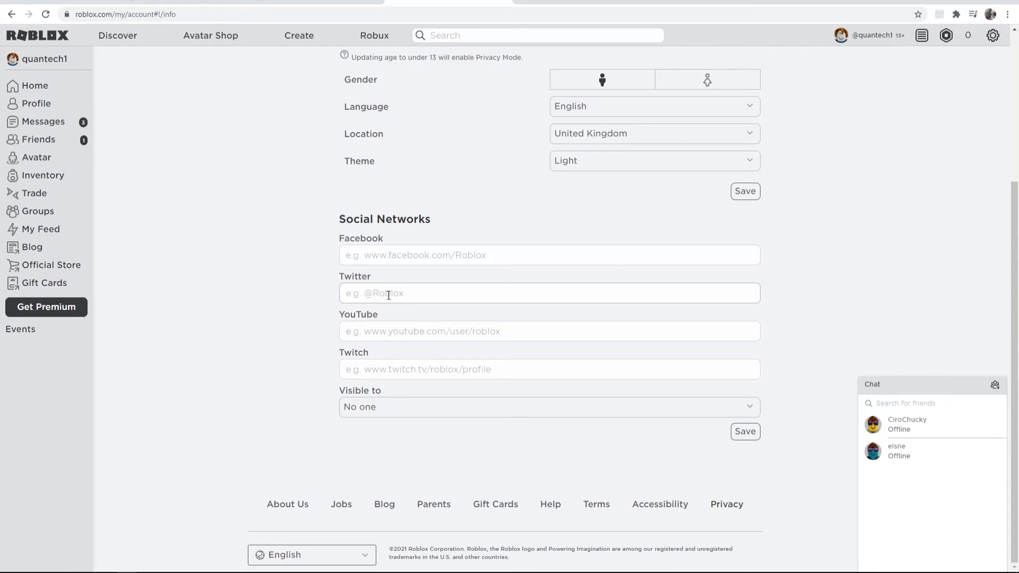
text(@bradleybrxd)
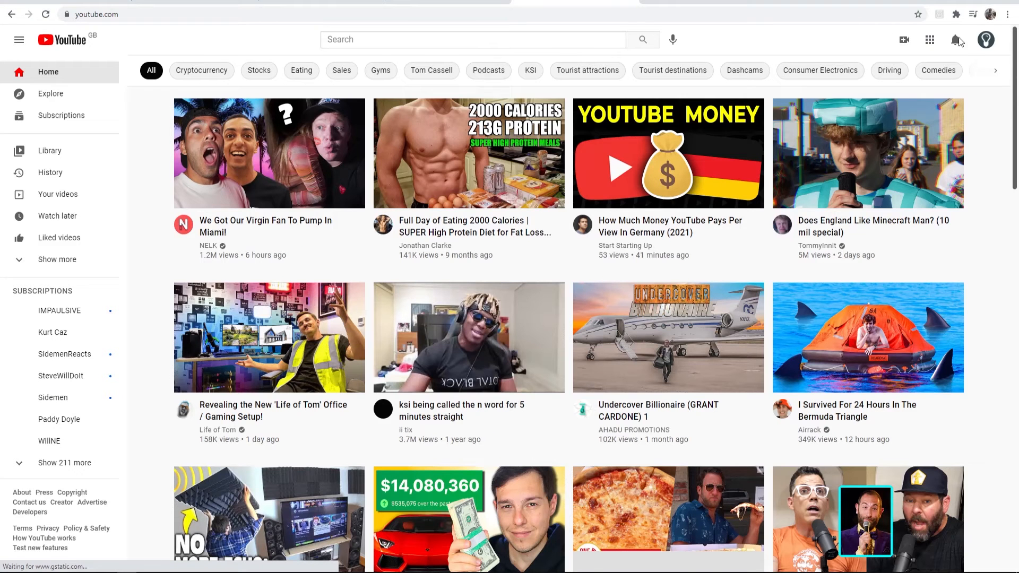
Copy the YouTube channel URL from YouTube and enter it in the YouTube field
click(985, 39)
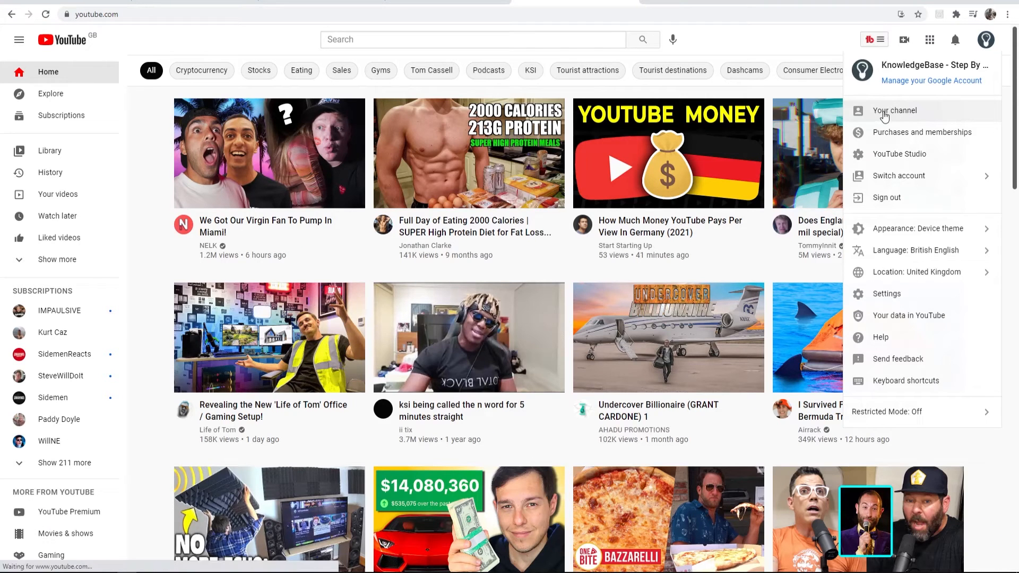
click(896, 110)
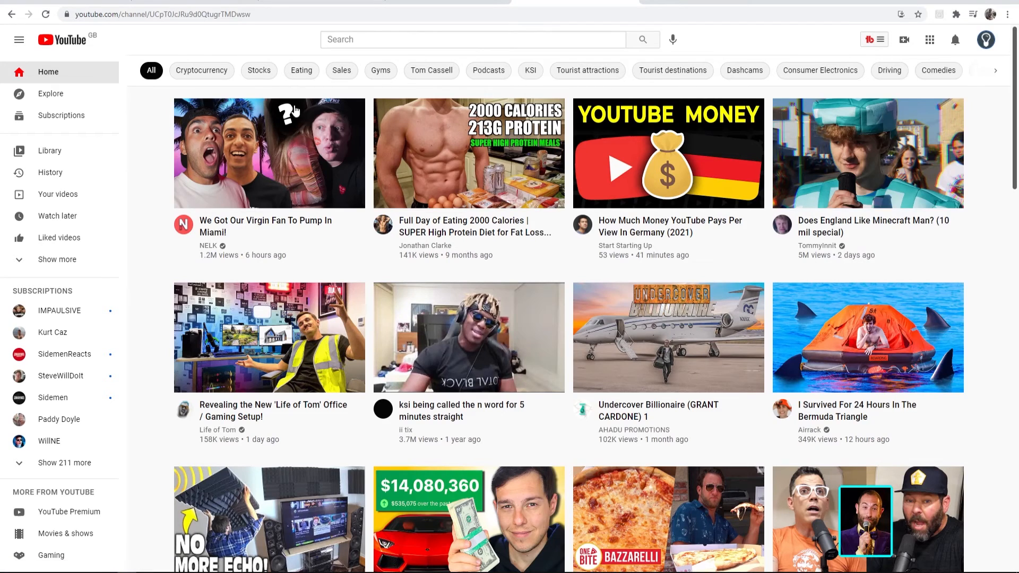
click(160, 14)
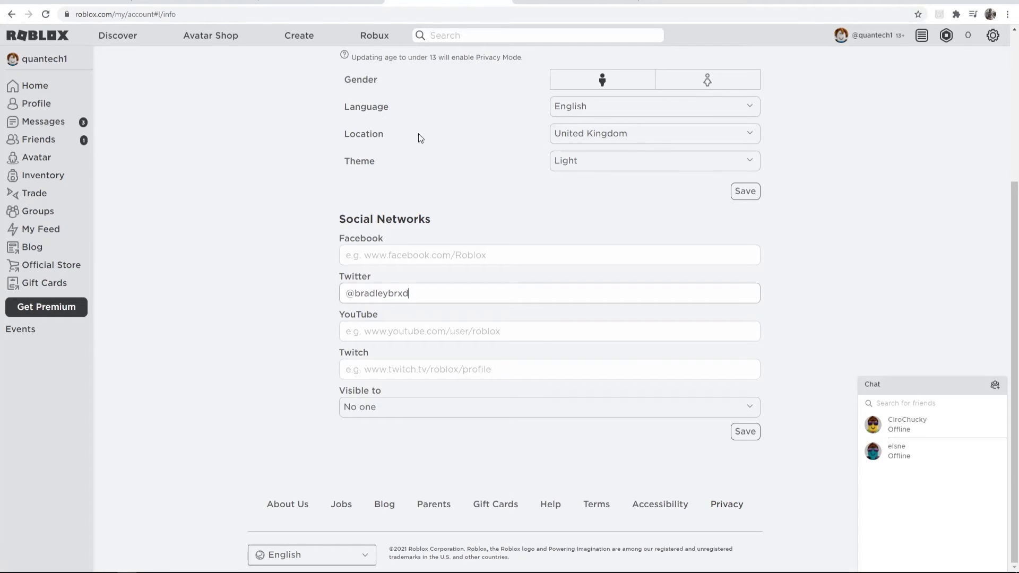
text(https://www.youtube.com/channel/UCpT0JcJRu9d0QtugrTMDwsw)
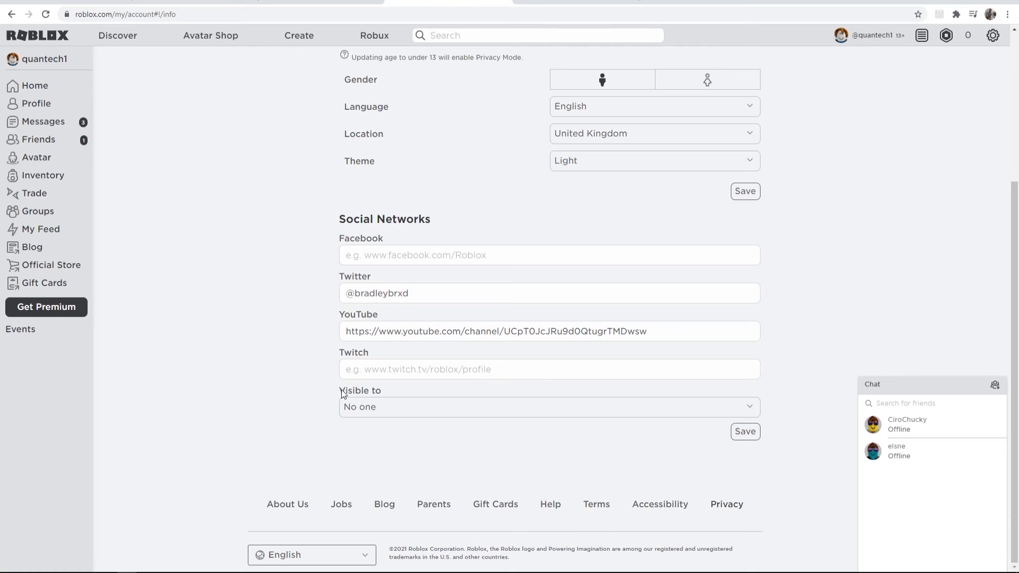
Set the social links visible to Everyone, save, and dismiss the Success dialog
click(549, 407)
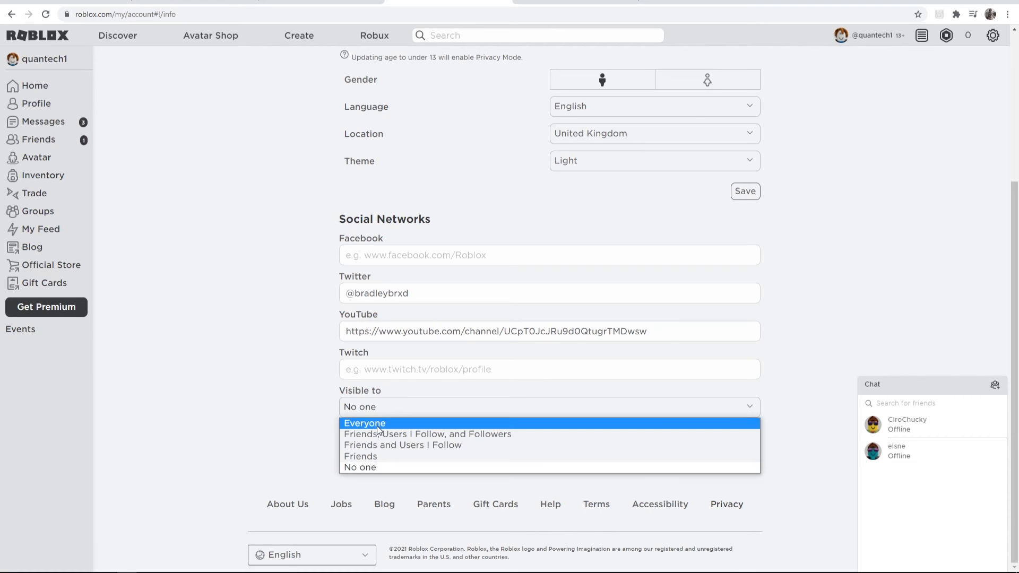
mouse_move(360, 467)
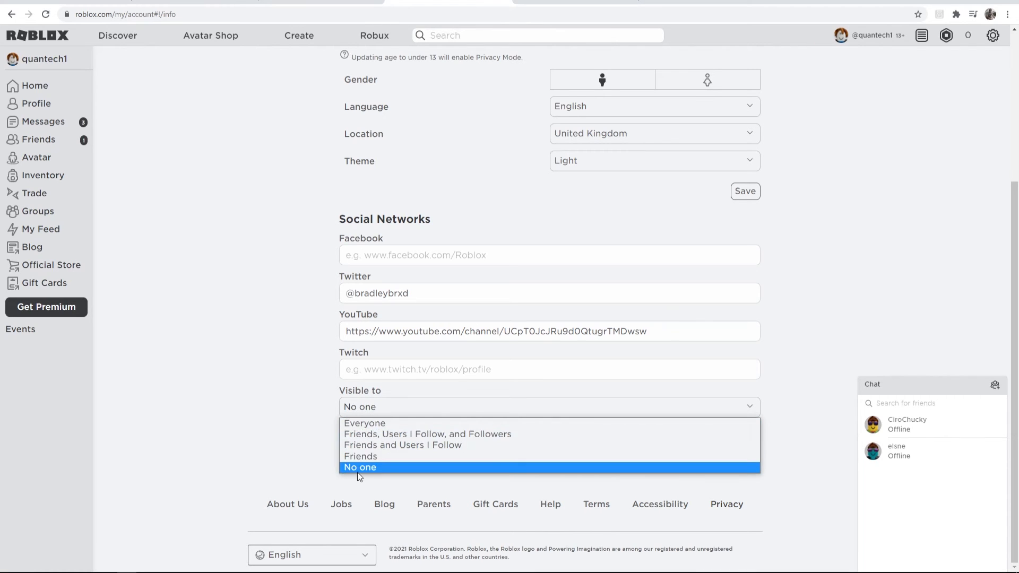
mouse_move(360, 457)
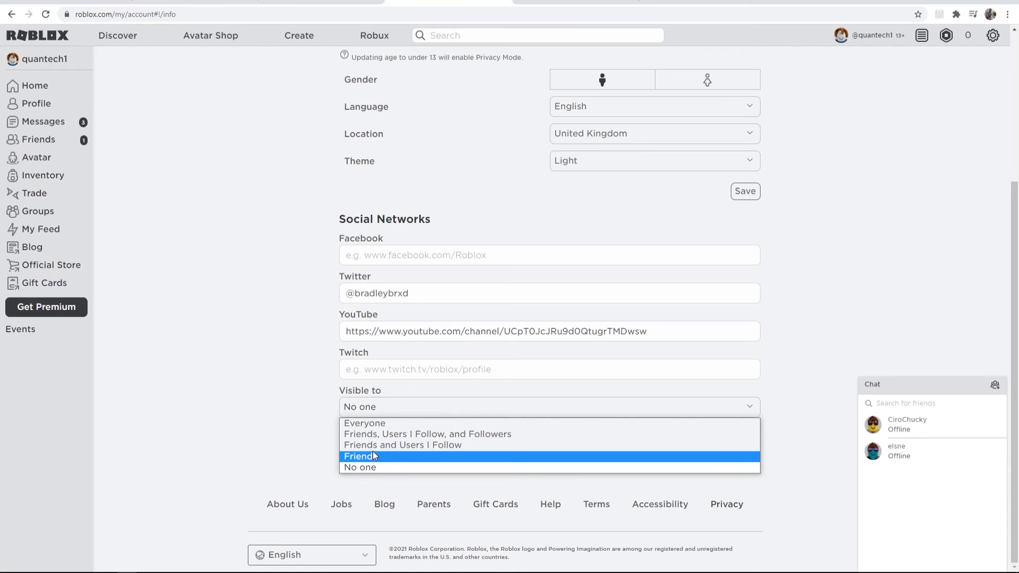
mouse_move(364, 423)
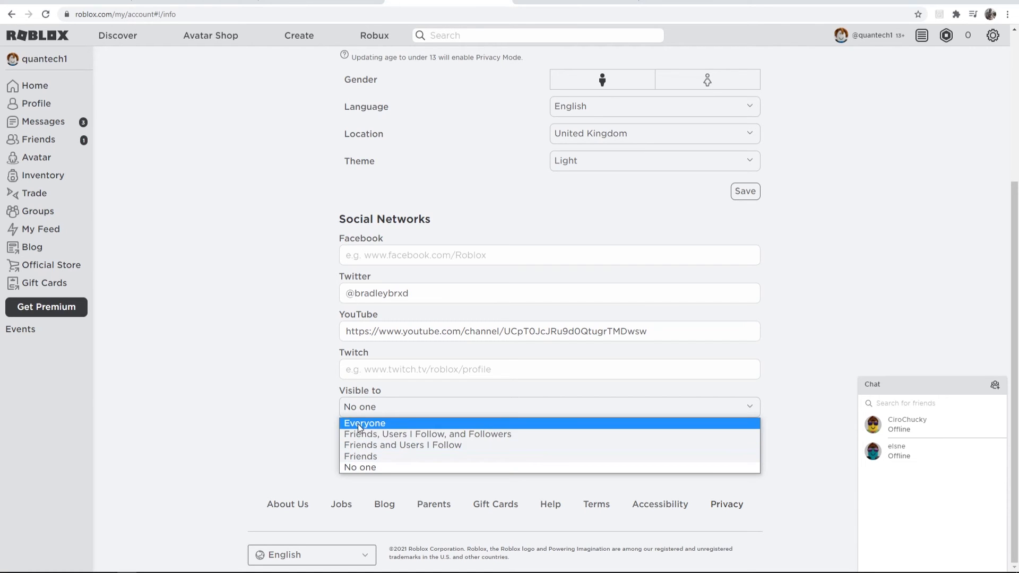
click(364, 423)
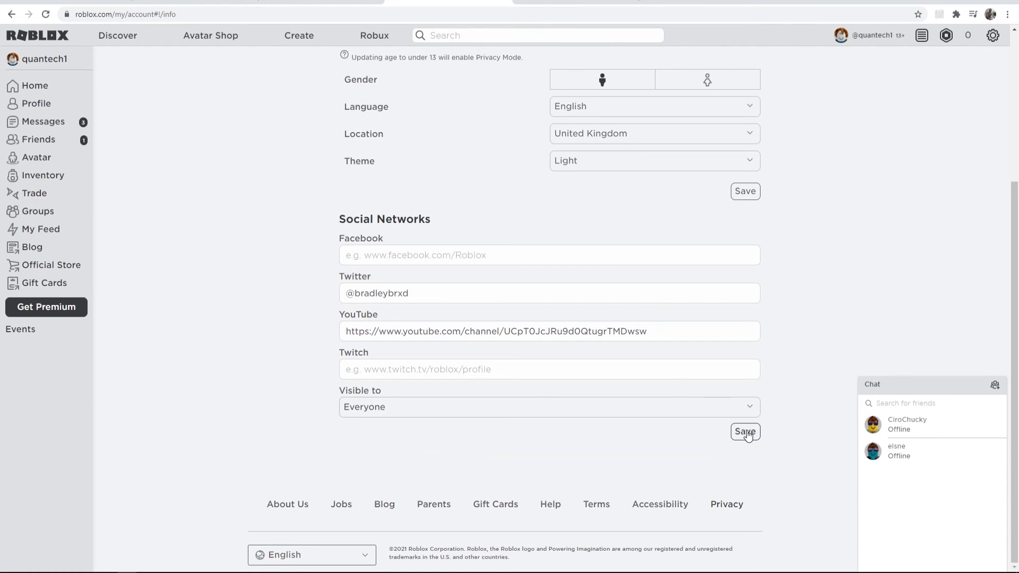
click(745, 432)
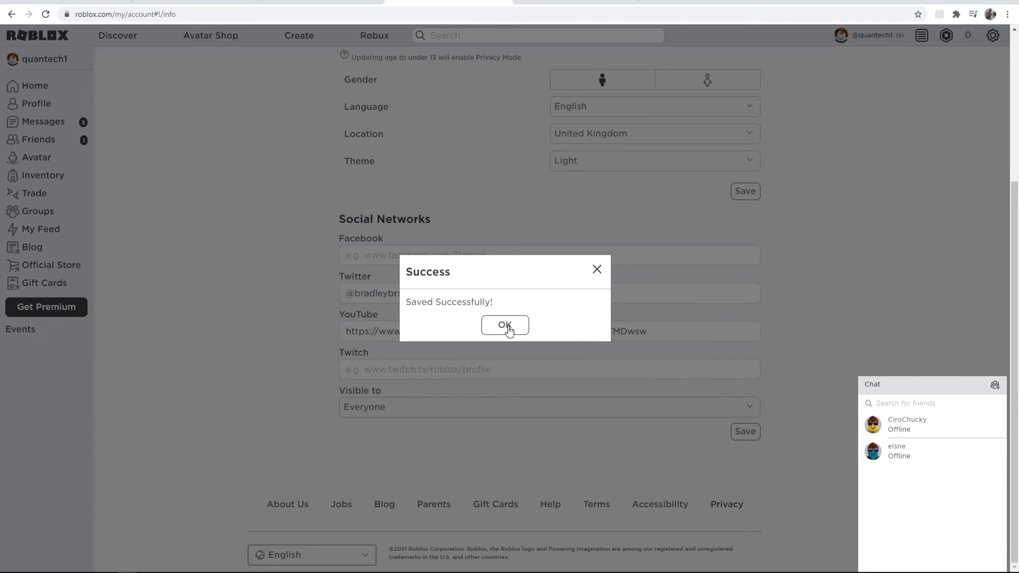
click(506, 325)
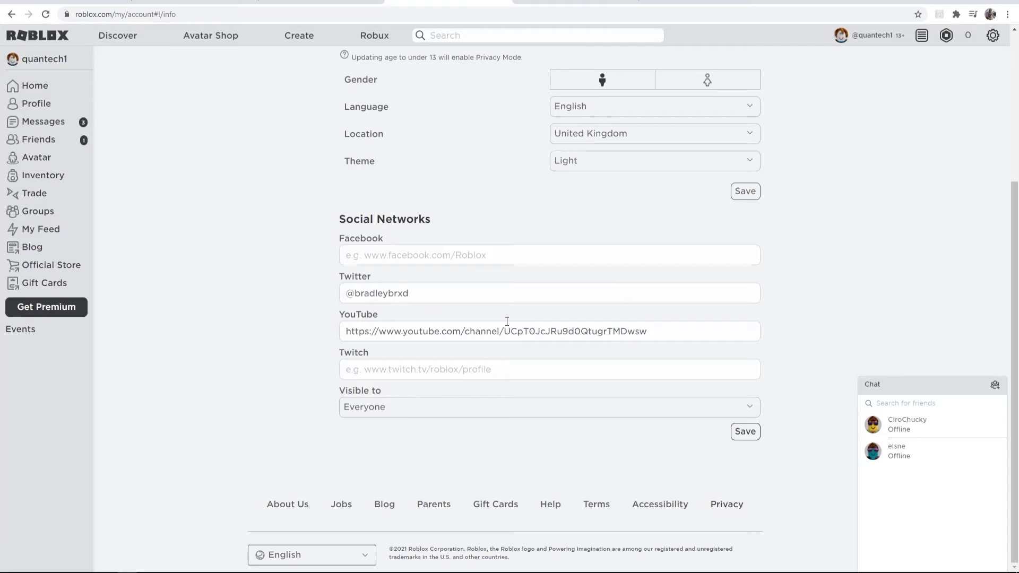
scroll(up, 3)
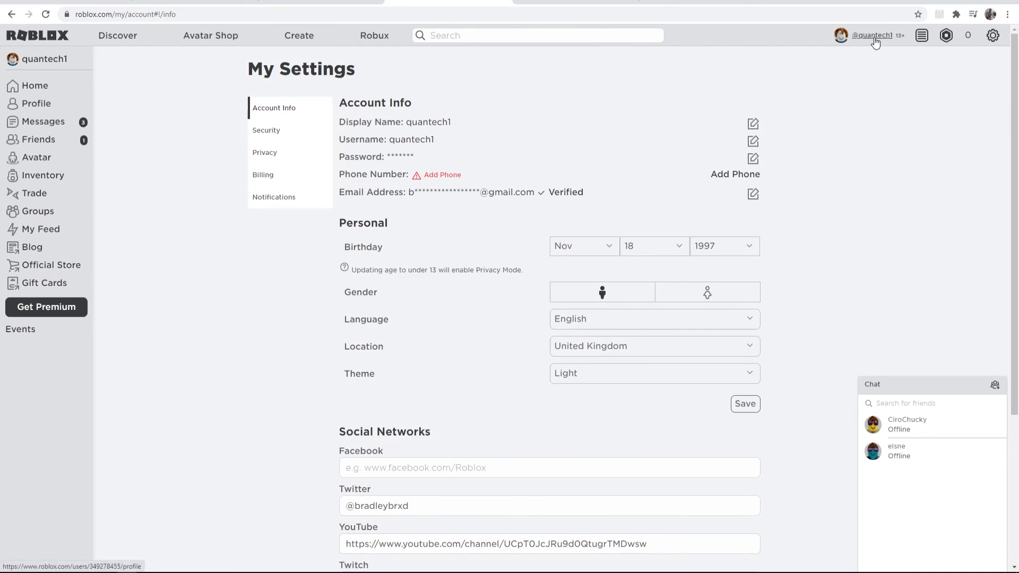
View the profile's new Twitter and YouTube icons and follow the YouTube icon to the channel
click(871, 35)
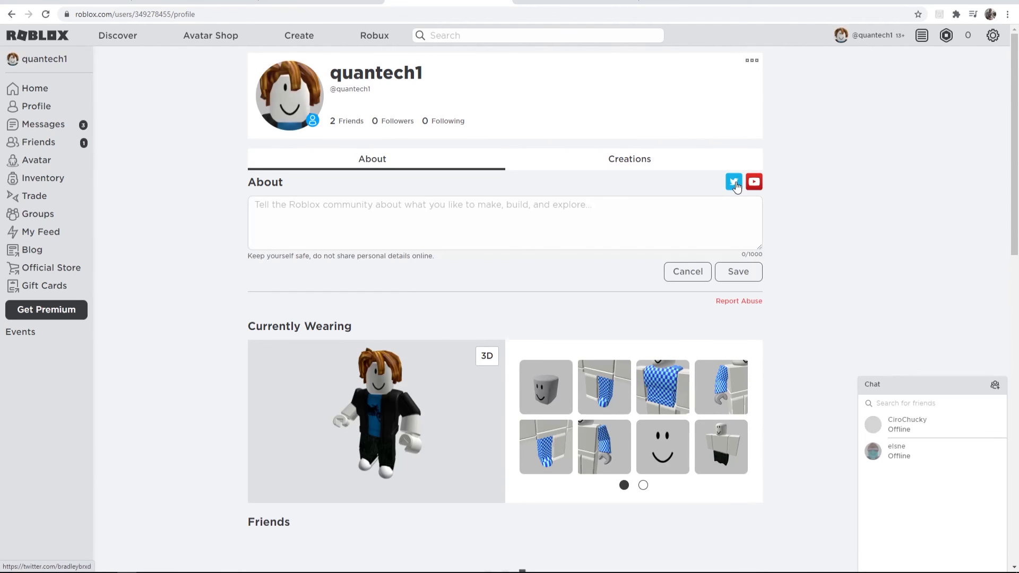
mouse_move(733, 182)
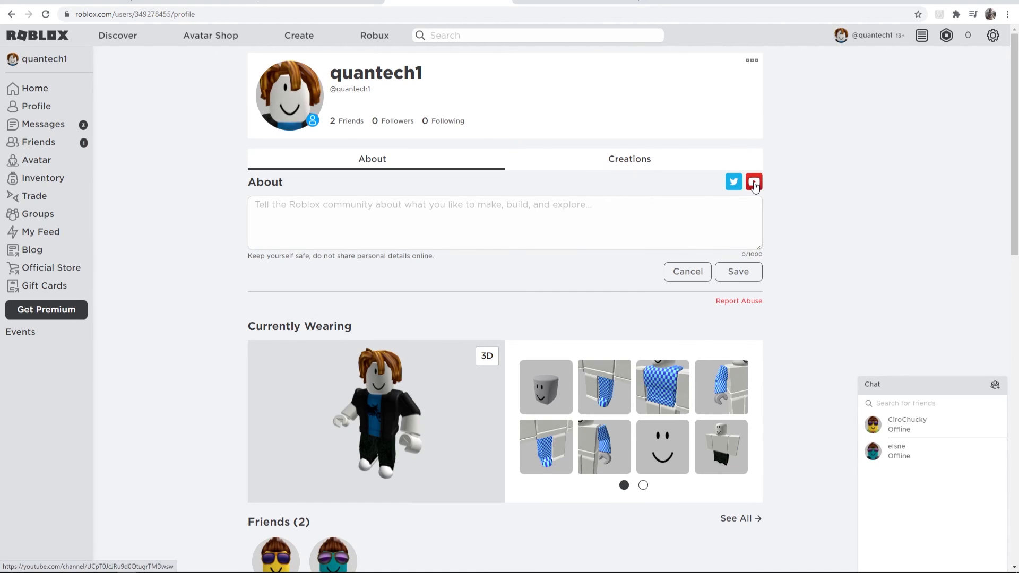
click(754, 181)
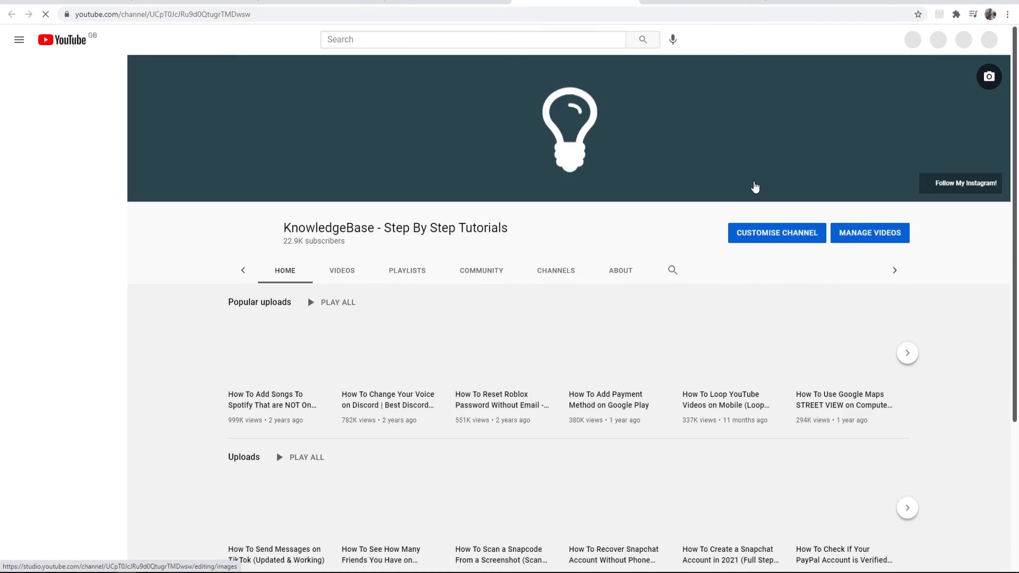
click(19, 40)
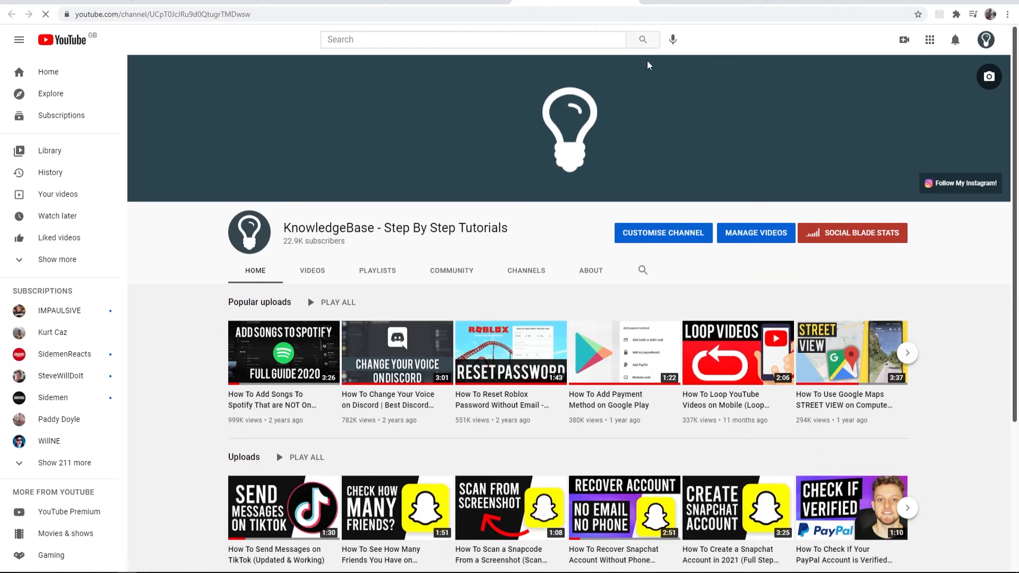